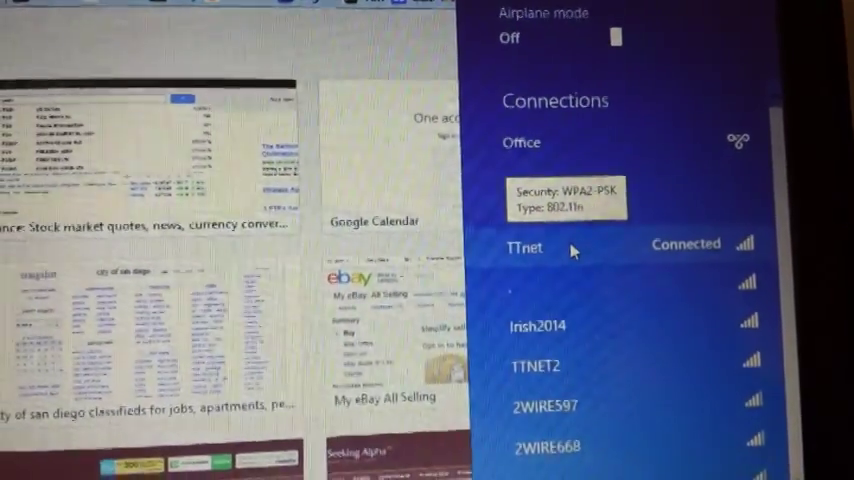
Reveal the saved TTnet Wi-Fi security key as plain text via Show characters
right_click(524, 246)
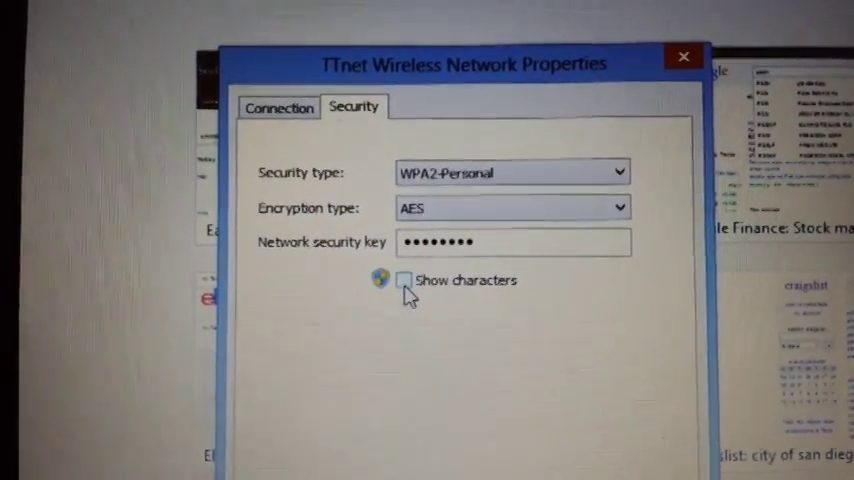
click(404, 280)
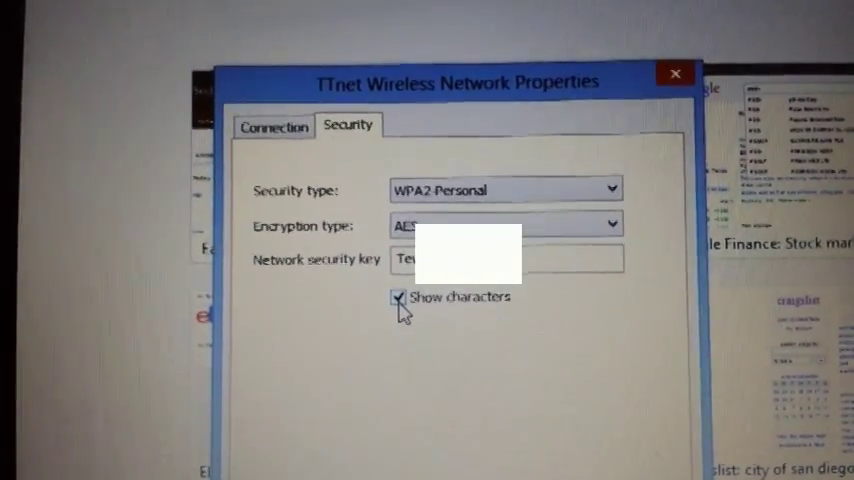